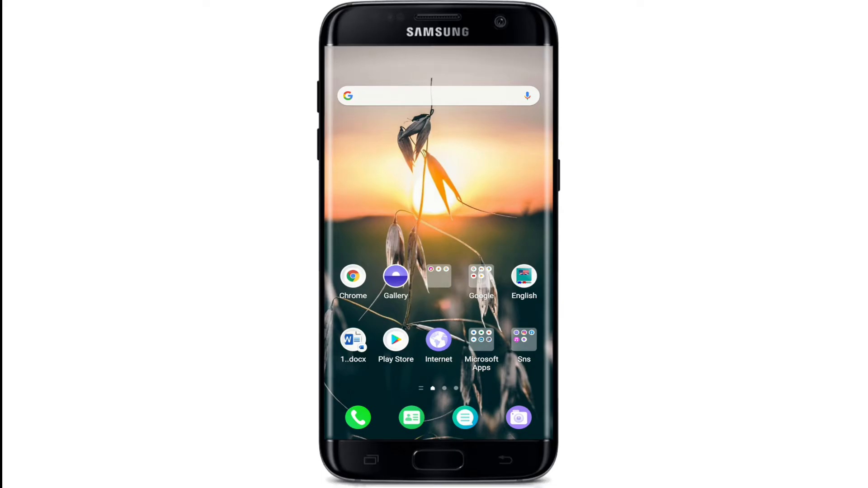
Step: Page the launcher's app drawer to the screen containing WhatsApp
scroll(left, 3)
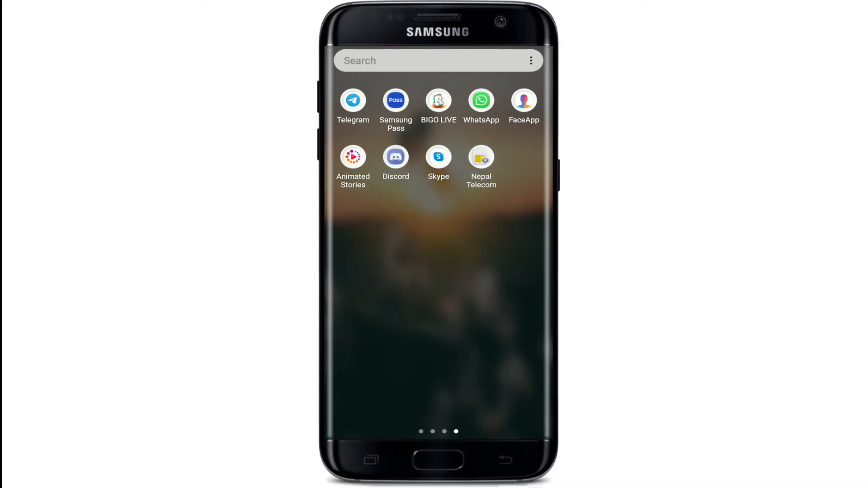
Step: Launch WhatsApp and show the options menu for Bijay's chat
click(480, 101)
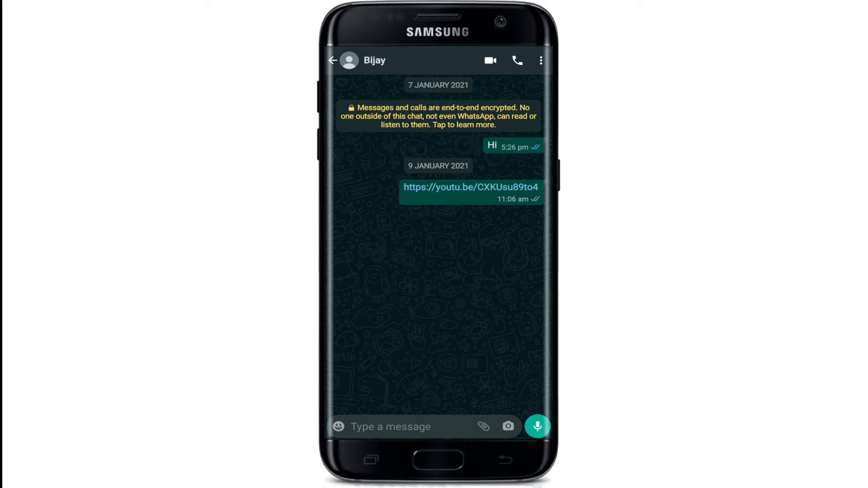
click(540, 60)
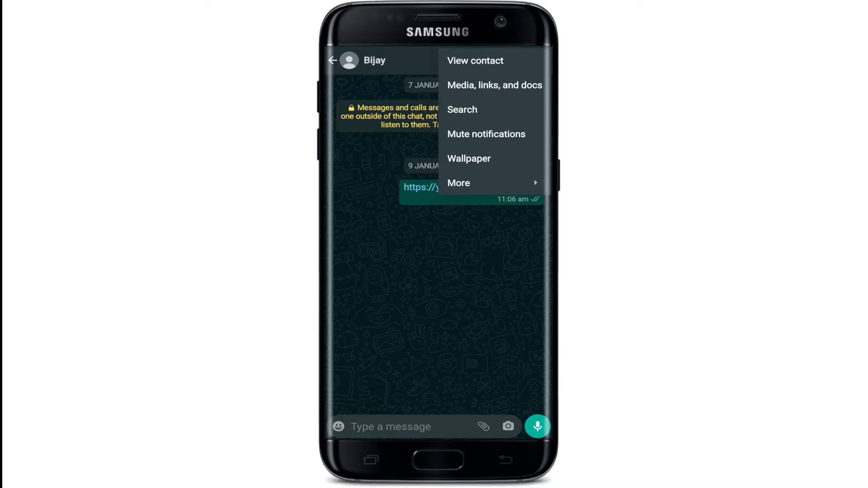
Step: View Bijay's contact profile and request to block him
click(475, 60)
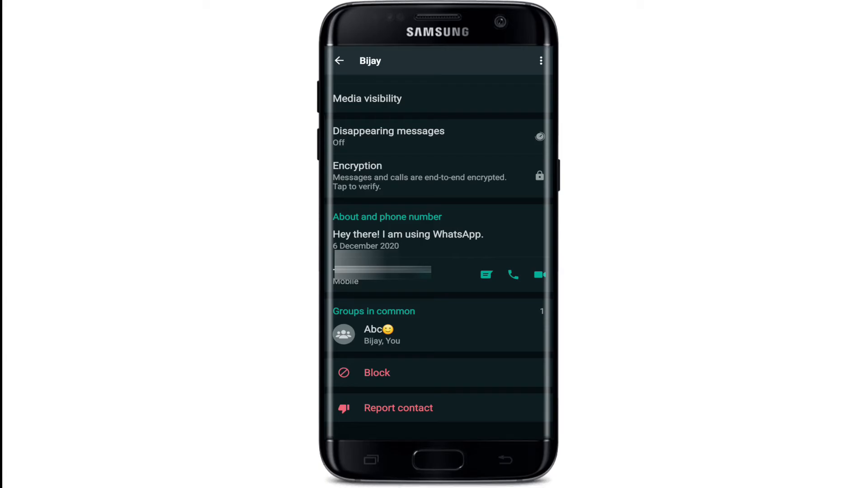
click(376, 372)
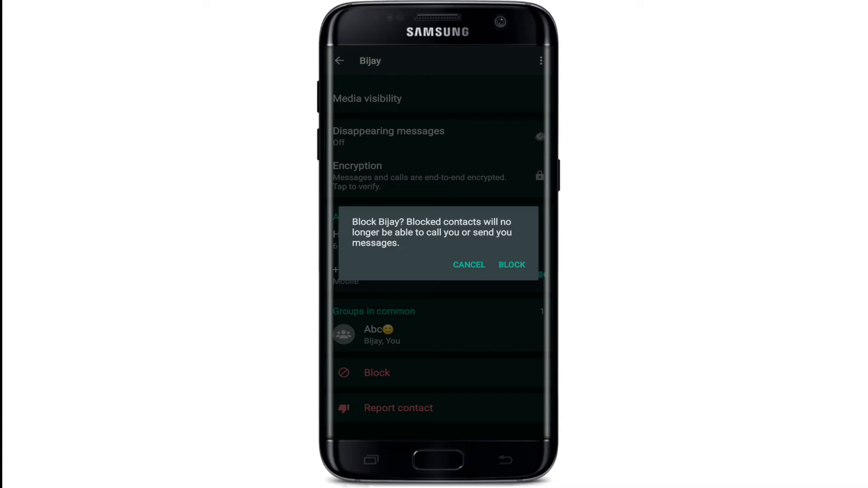
Step: Confirm blocking Bijay so the chat reports the contact as blocked
click(511, 265)
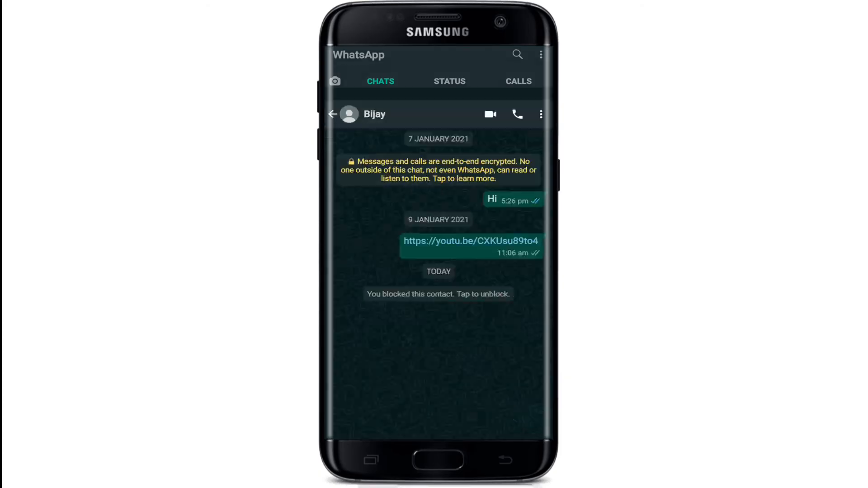
Step: Reopen Bijay's contact profile and scroll to the Unblock option
click(539, 114)
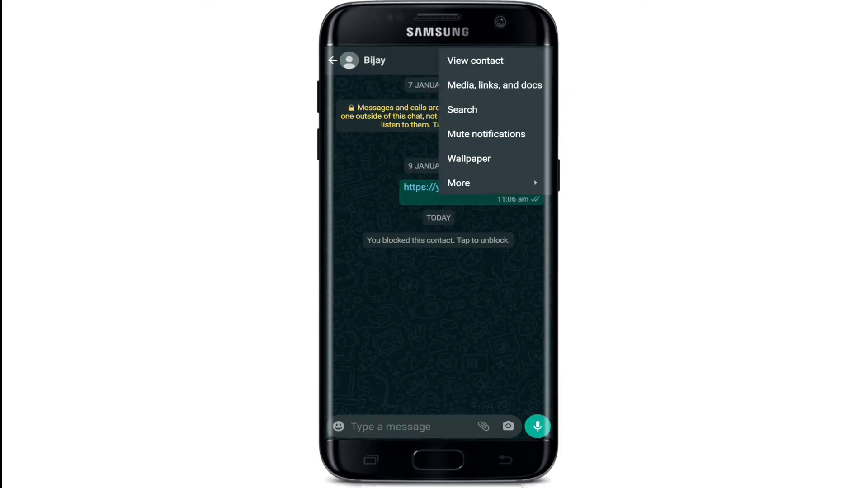
click(475, 61)
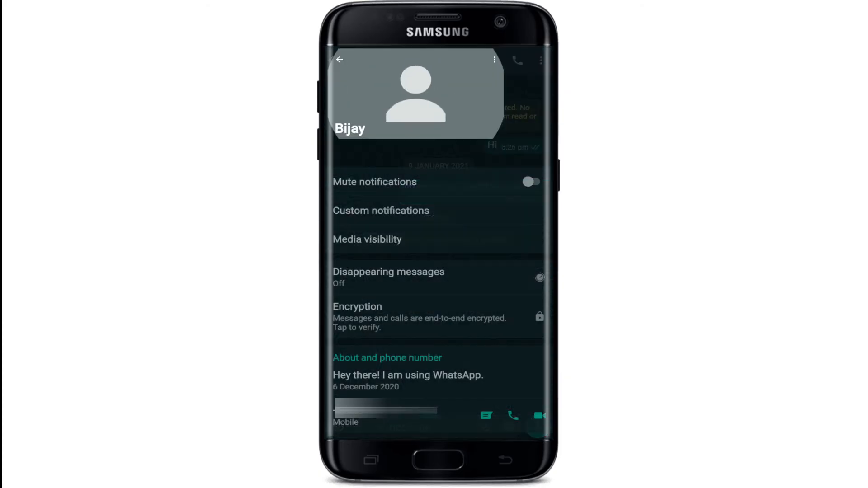
scroll(down, 3)
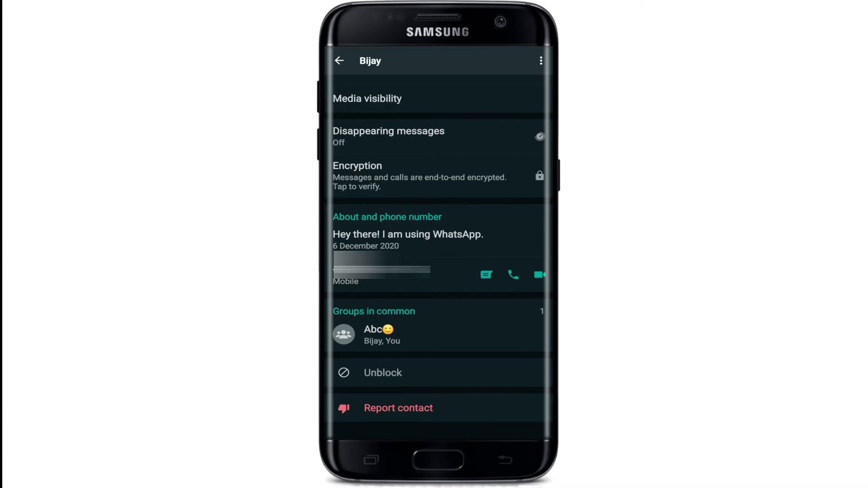